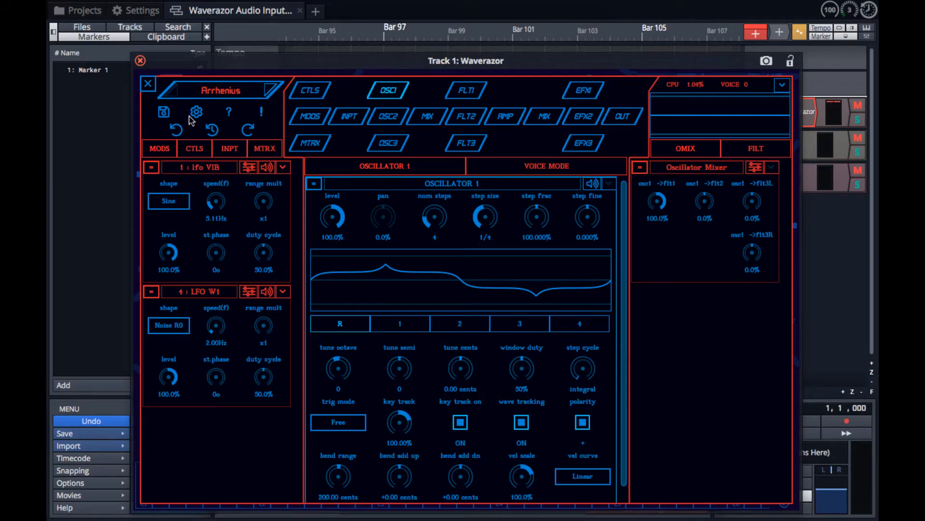
mouse_move(262, 119)
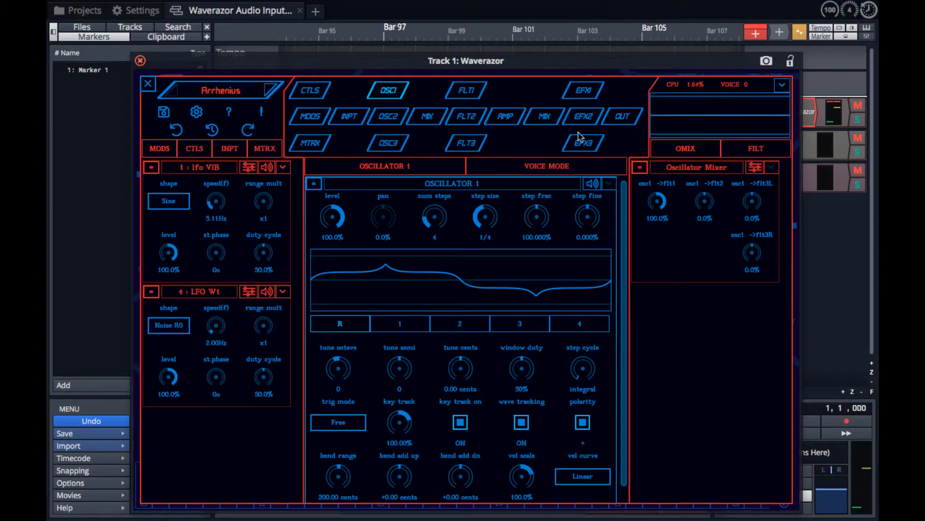
mouse_move(418, 136)
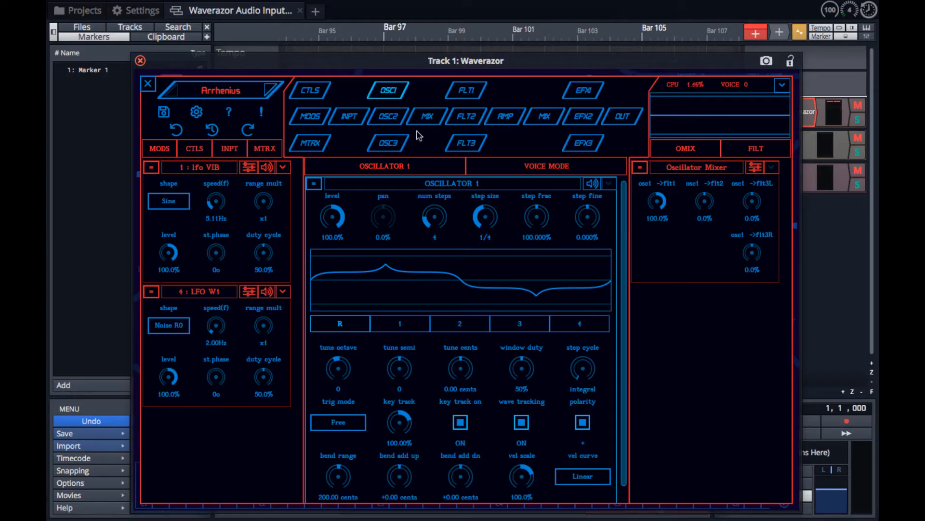
mouse_move(425, 97)
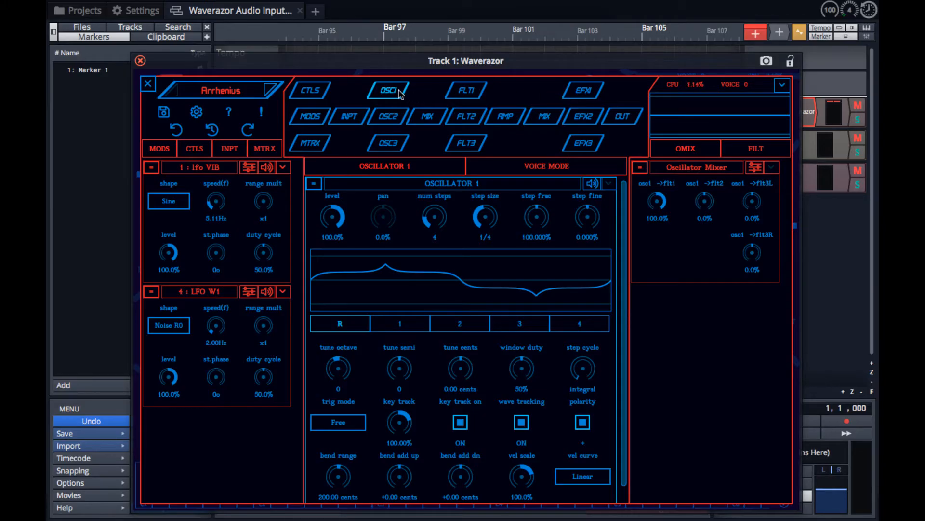
mouse_move(427, 116)
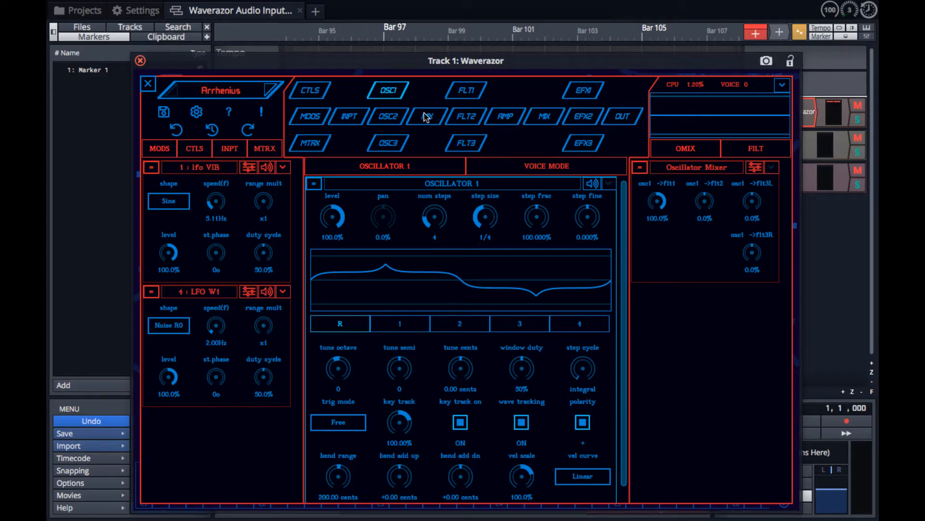
Step: Tour the AMP, EFX1, OUT, CTLS and MODS pages, then open the MTRX matrix page
click(505, 117)
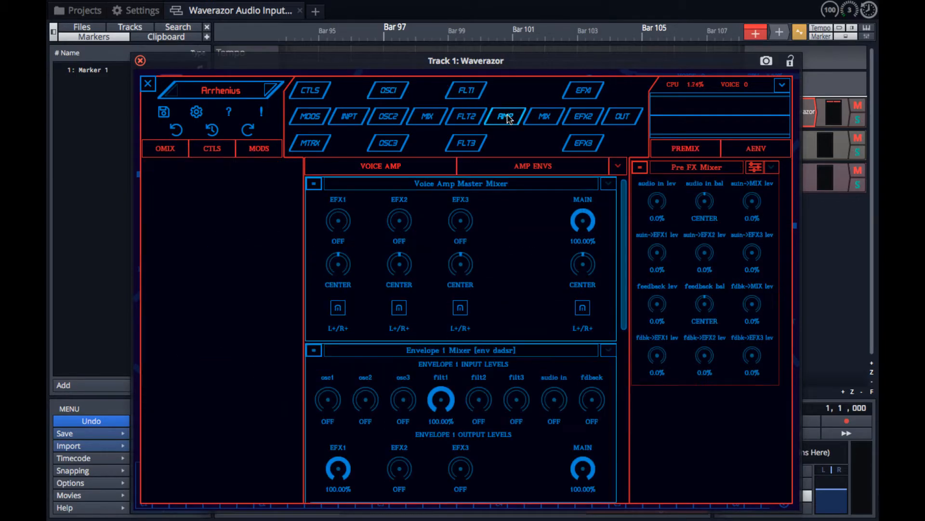
click(583, 91)
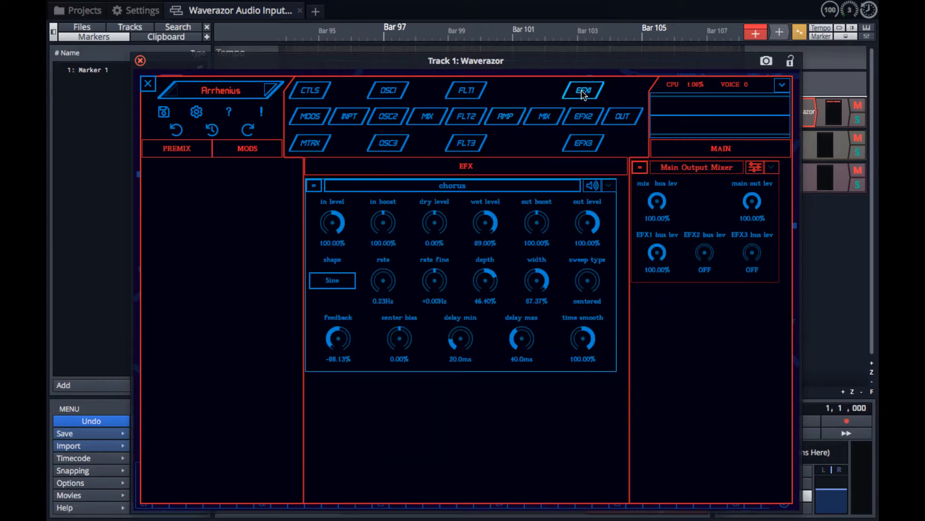
click(623, 117)
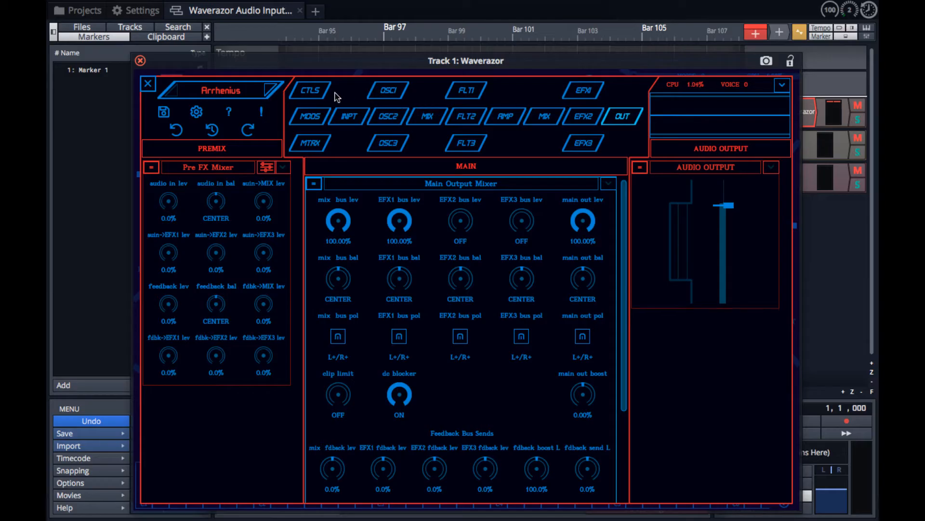
click(309, 90)
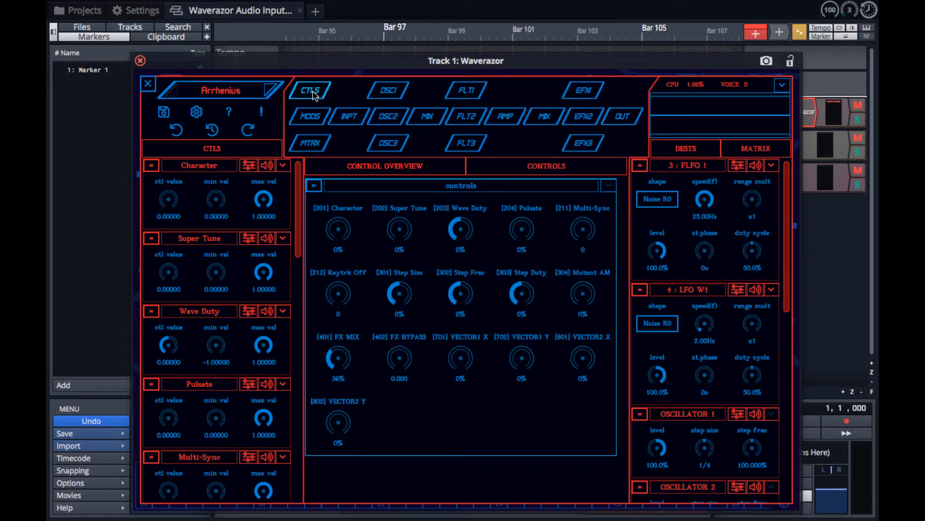
click(309, 116)
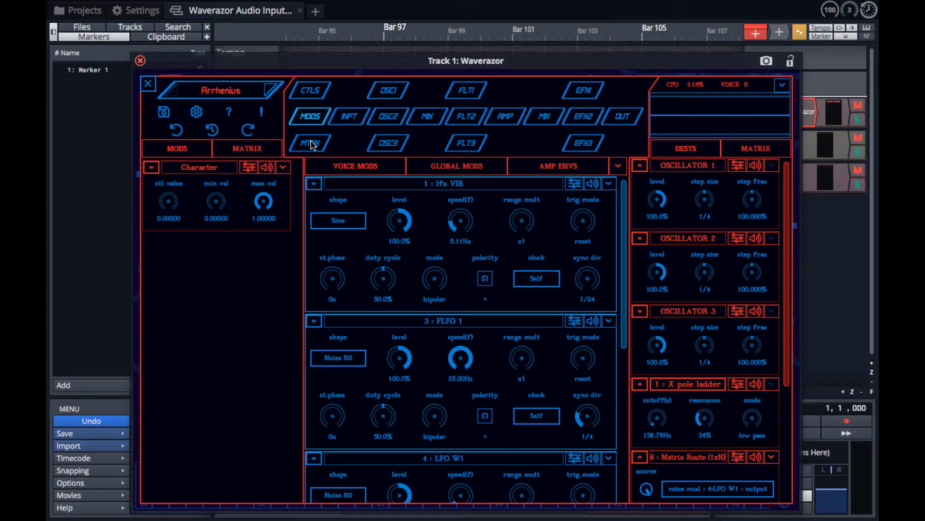
click(309, 143)
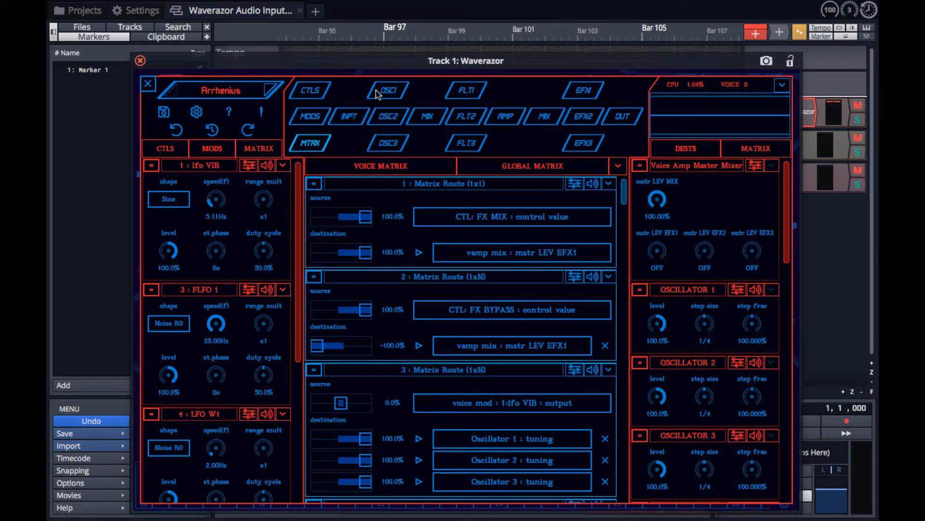
Step: Go back to the OSC1 page showing the vibrato LFO and oscillator mixer
click(389, 91)
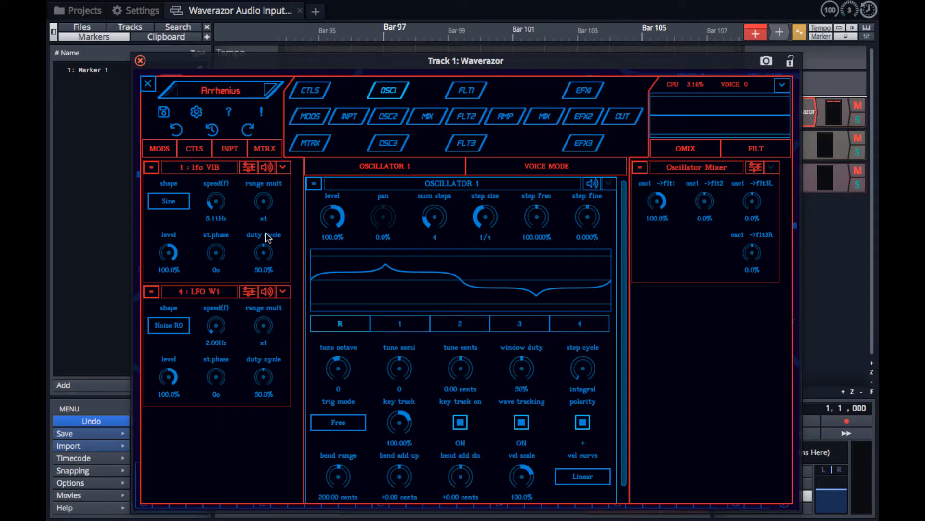
mouse_move(694, 224)
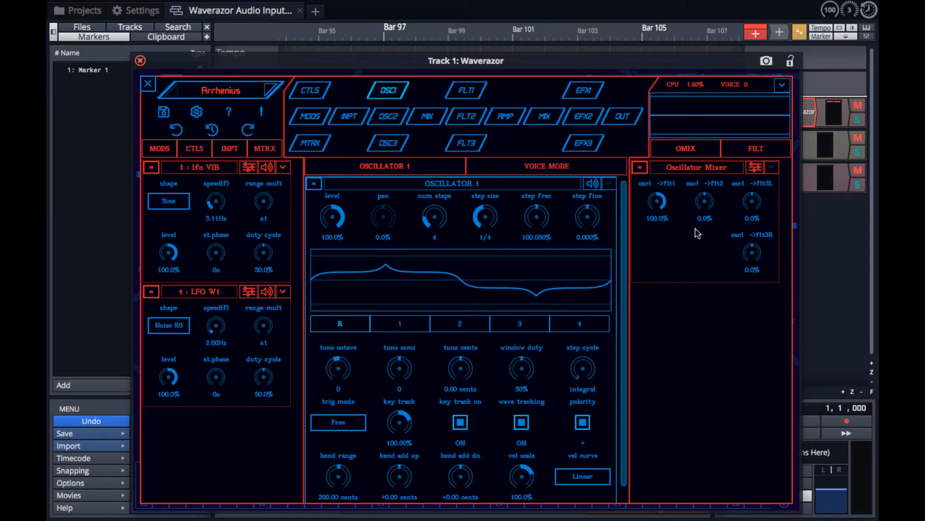
mouse_move(226, 224)
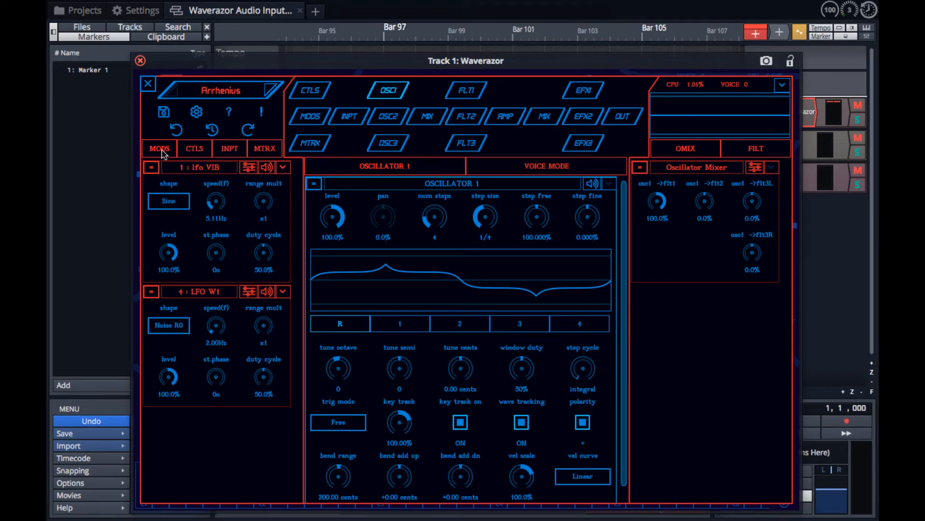
Step: Browse the controls, audio input and matrix routes panels beside Oscillator 1
click(194, 148)
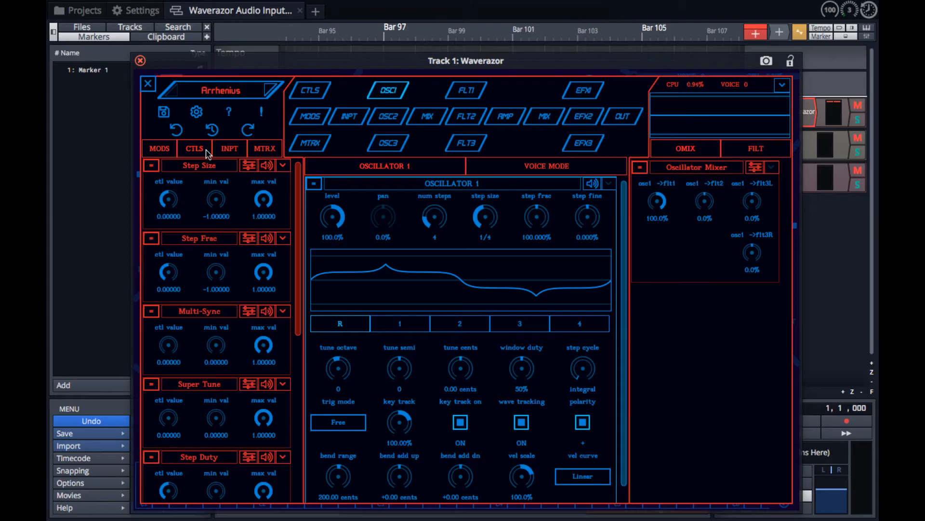
click(229, 148)
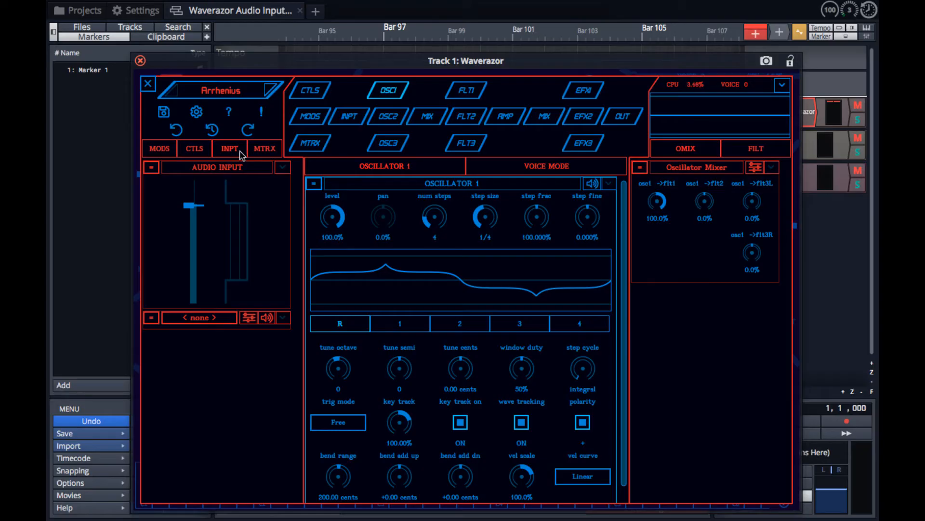
click(264, 148)
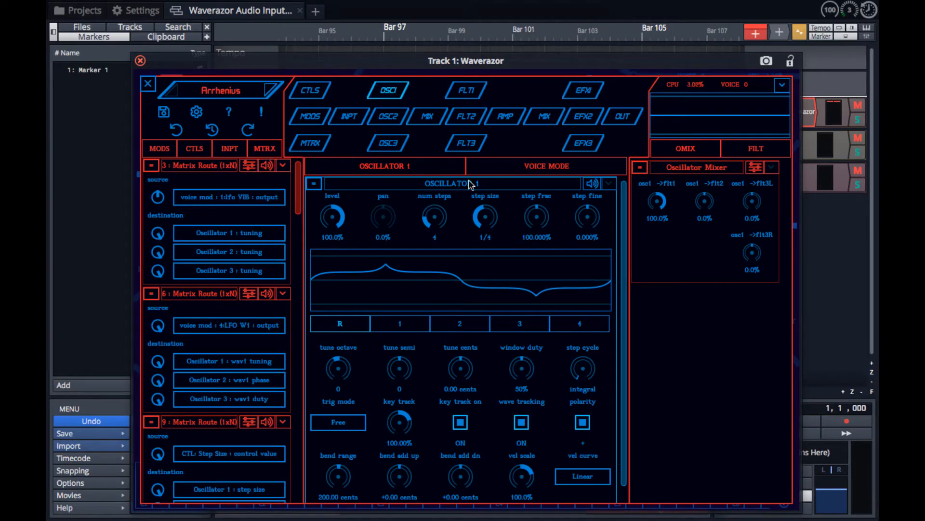
mouse_move(694, 243)
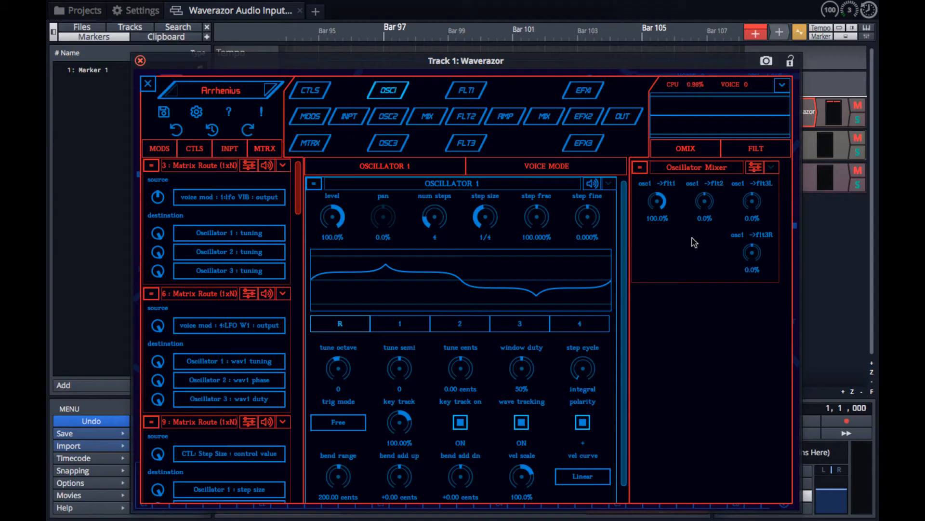
mouse_move(692, 240)
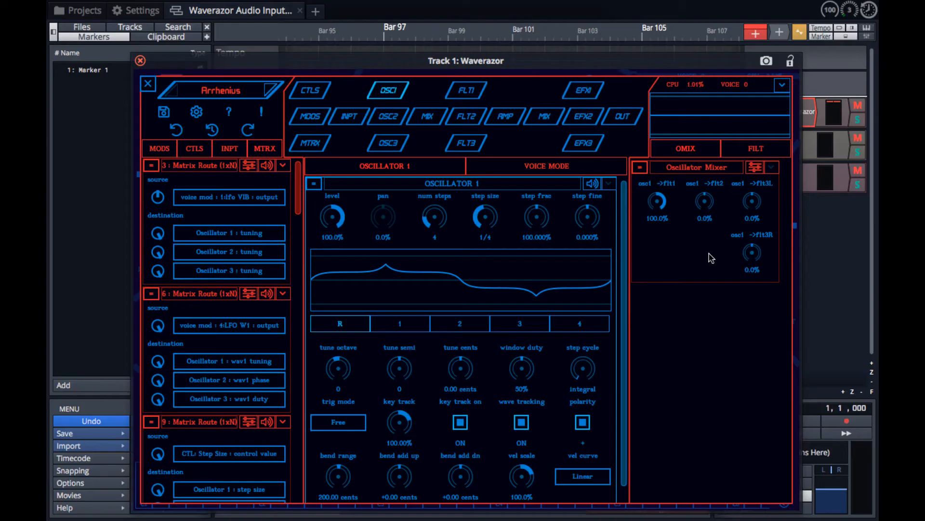
Step: Show the FILT panel with the X pole ladder low-pass at 156.79 Hz
click(755, 147)
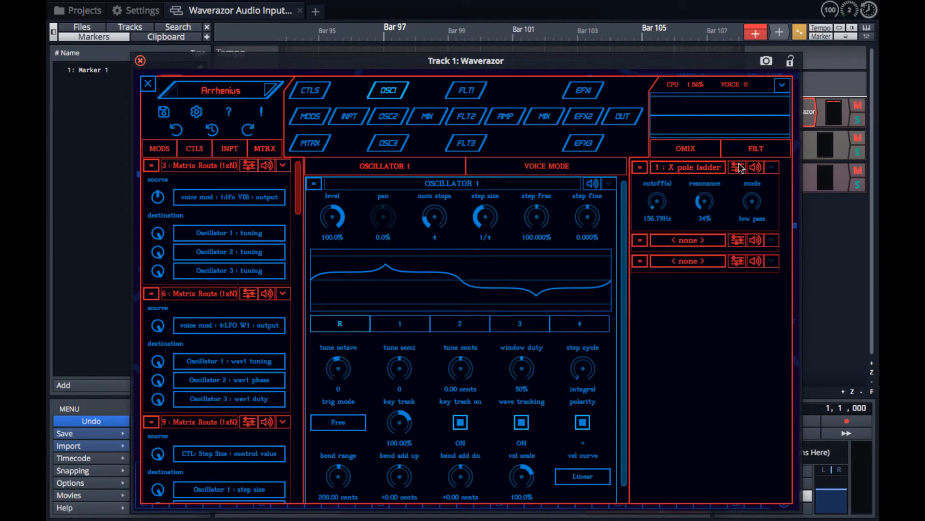
mouse_move(730, 207)
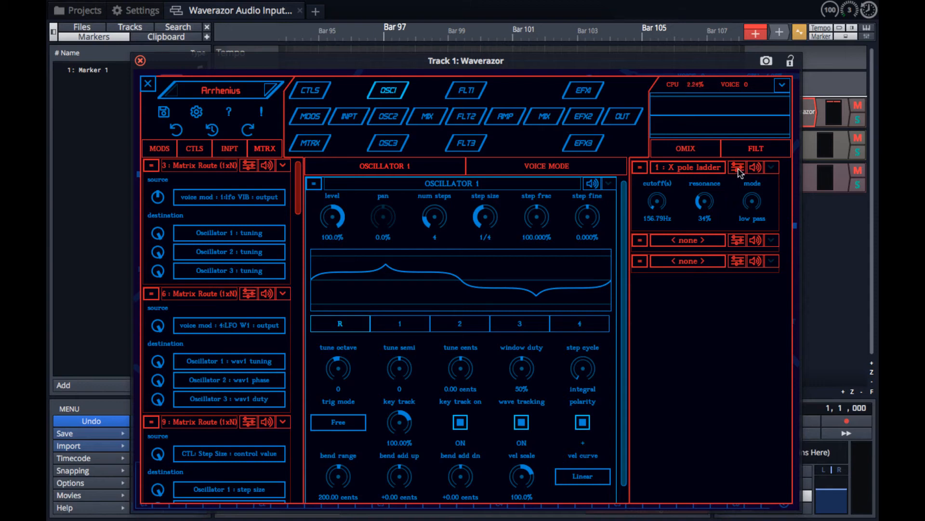
Step: Visit the FLT1 and OUT pages, then return to OSC1
click(466, 90)
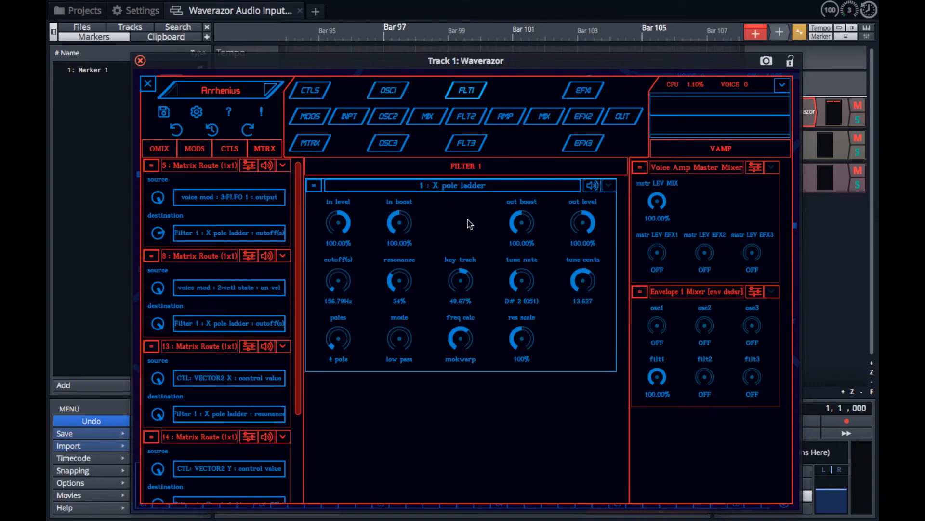
mouse_move(459, 230)
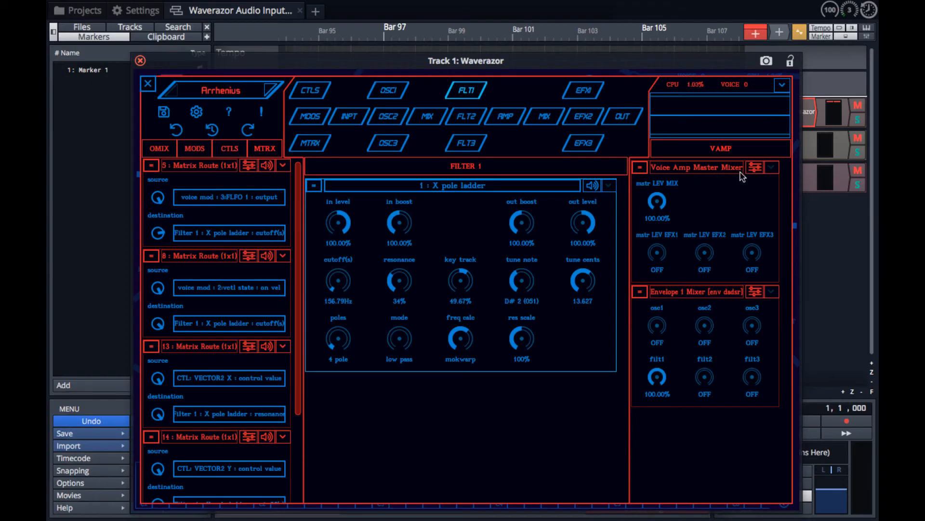
click(503, 115)
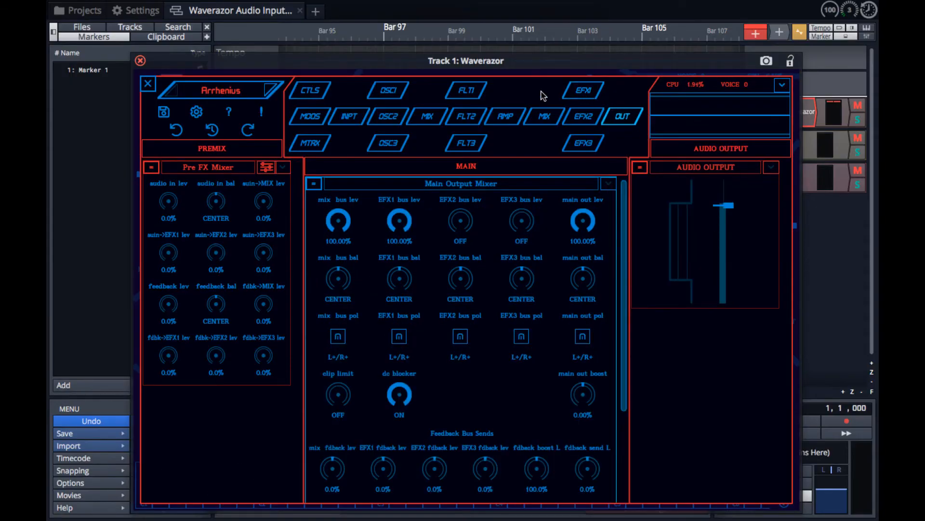
click(388, 90)
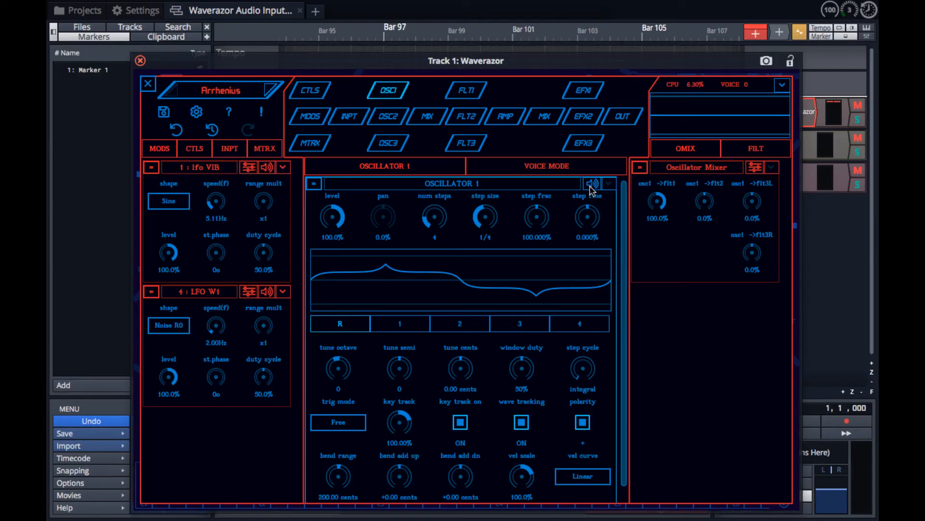
mouse_move(466, 98)
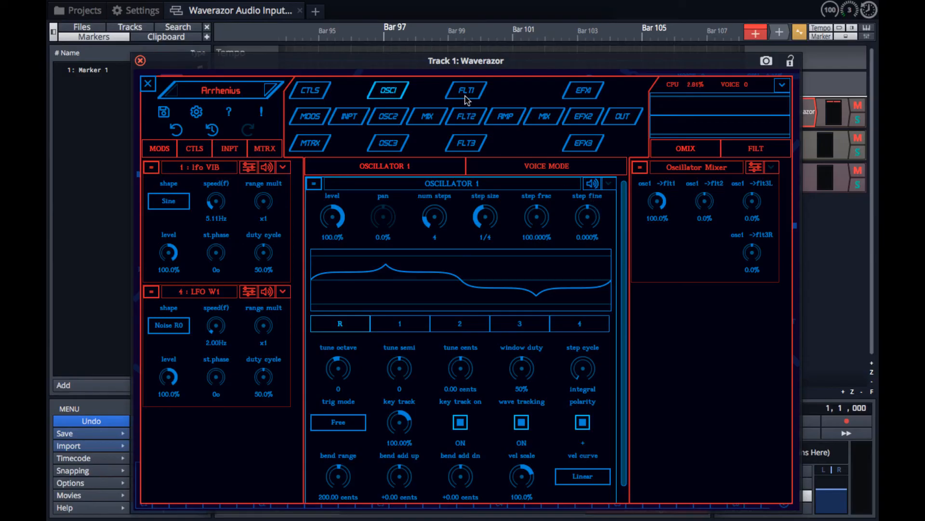
Step: Pass through FLT1 and EFX1, then open the MODS voice modulators overview
click(466, 90)
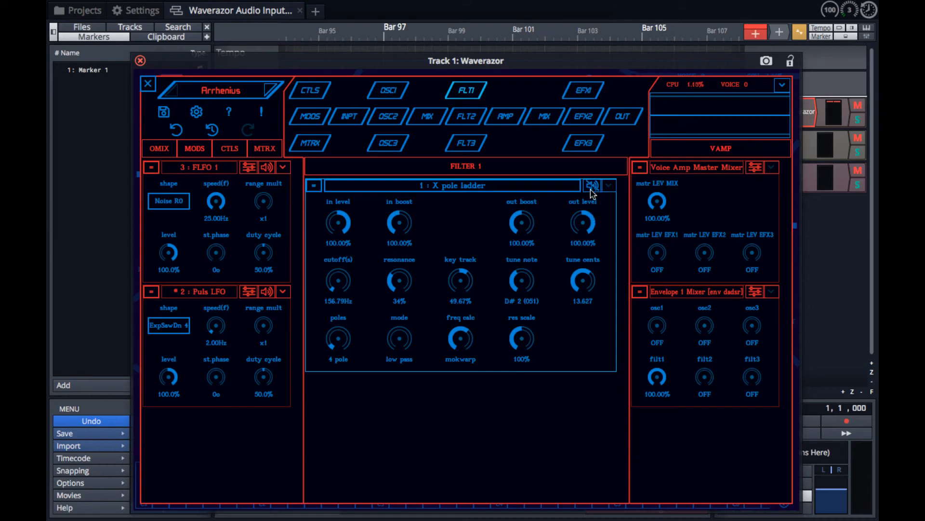
click(582, 89)
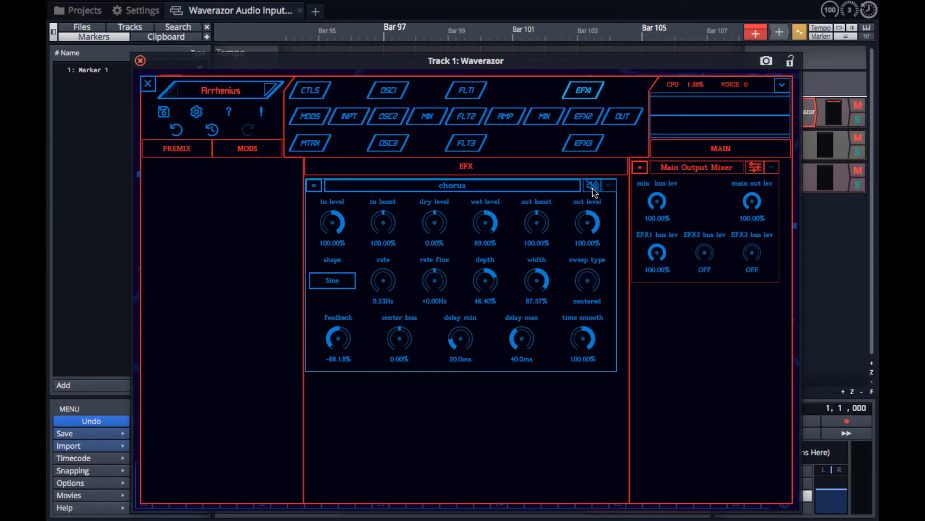
click(309, 116)
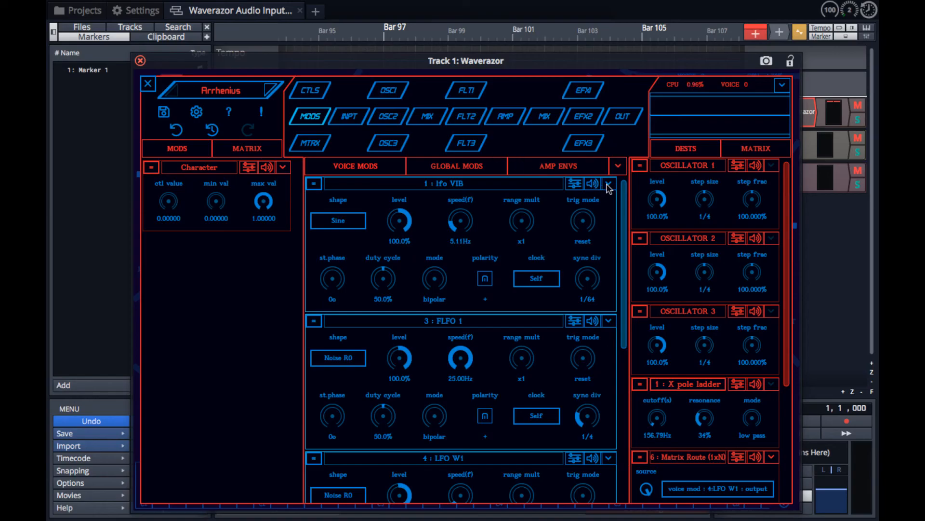
Step: Rename lfo VIB to 'Vibrato LFO', then check route 3's source in MTRX
click(609, 185)
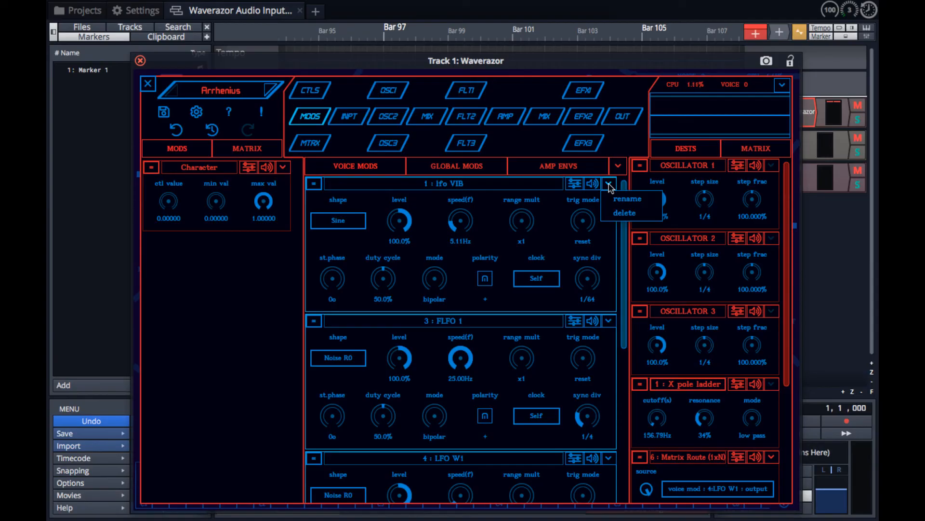
click(627, 199)
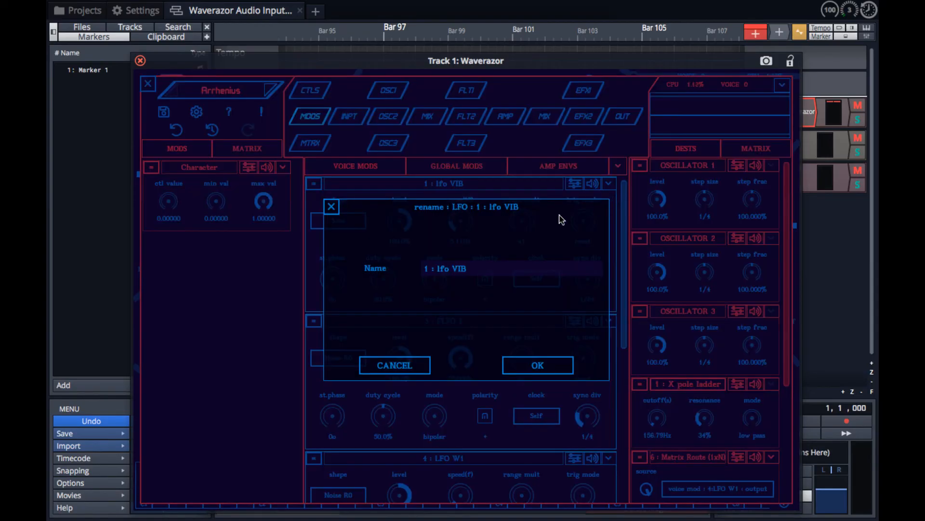
click(510, 268)
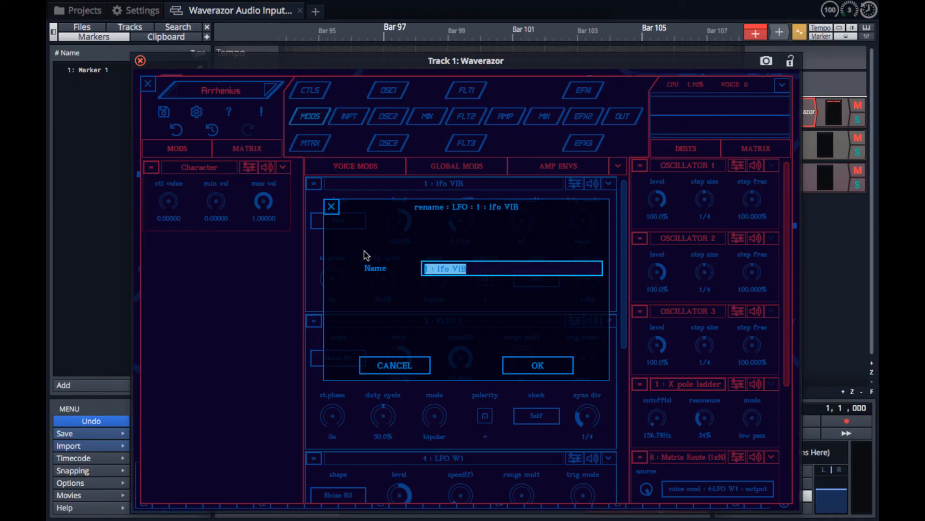
text(Vibrato LFO)
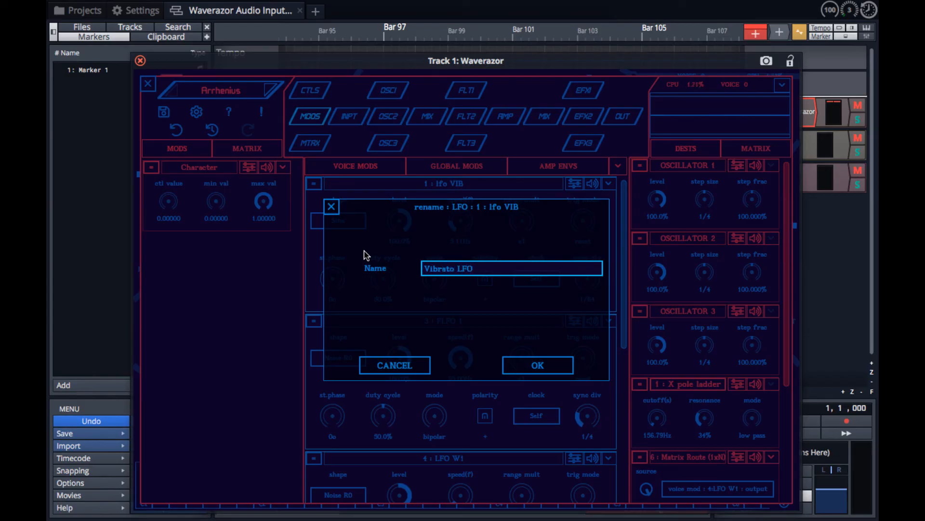
click(538, 365)
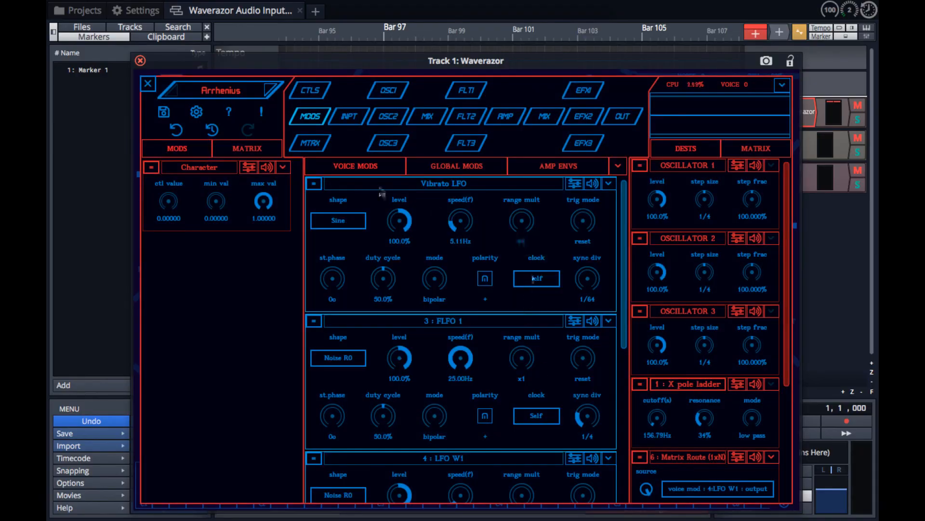
click(310, 143)
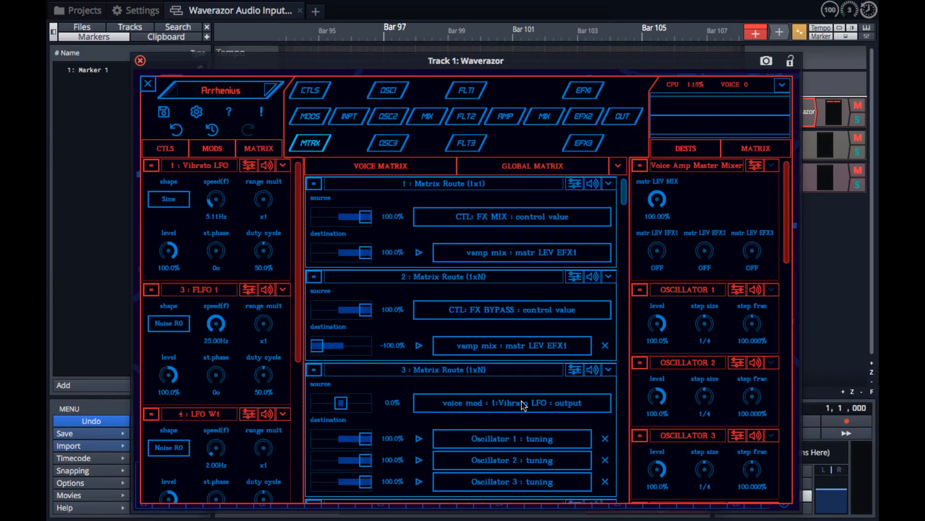
click(511, 403)
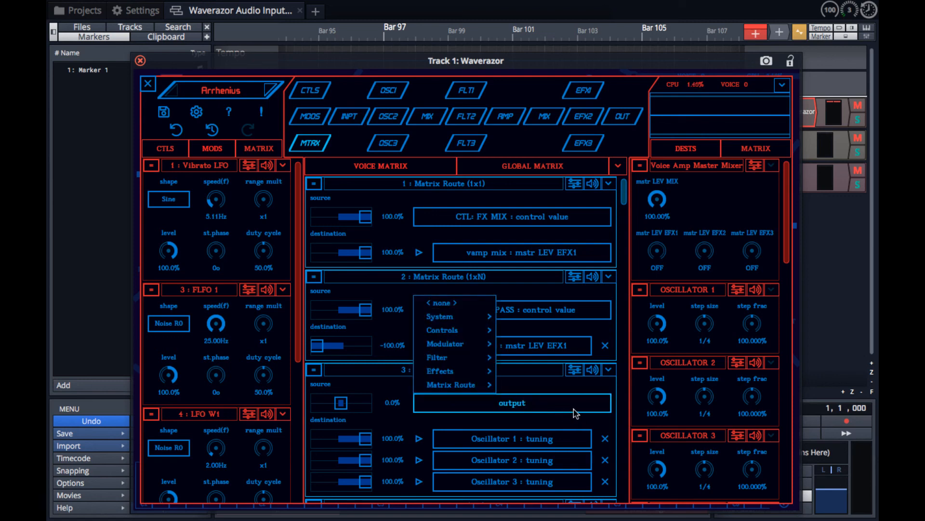